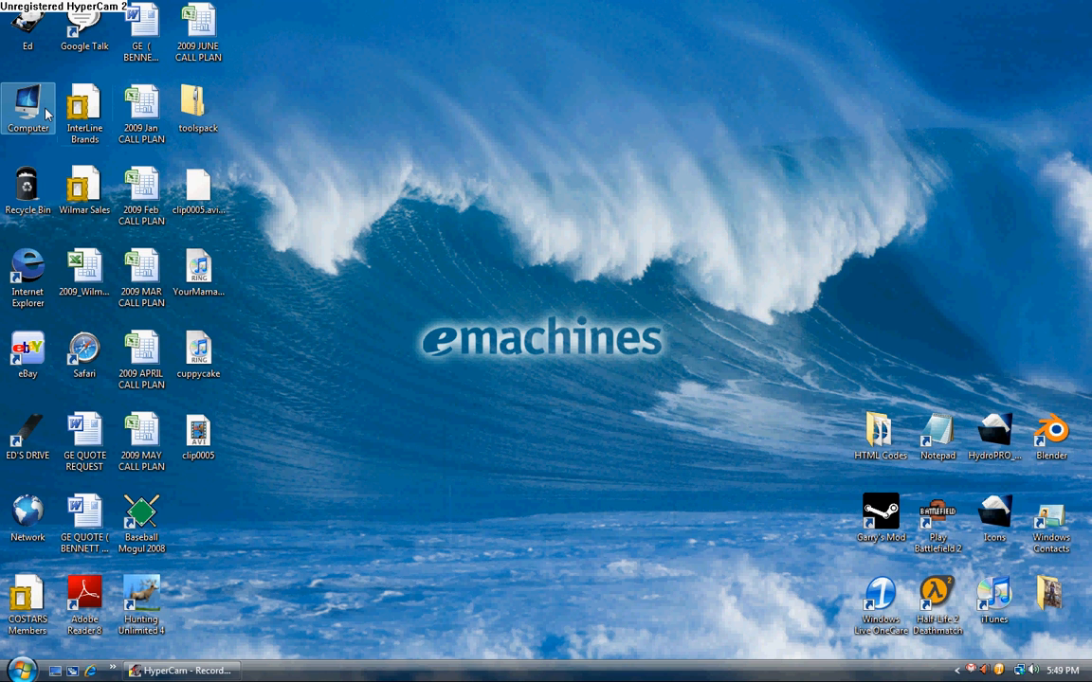
mouse_move(607, 271)
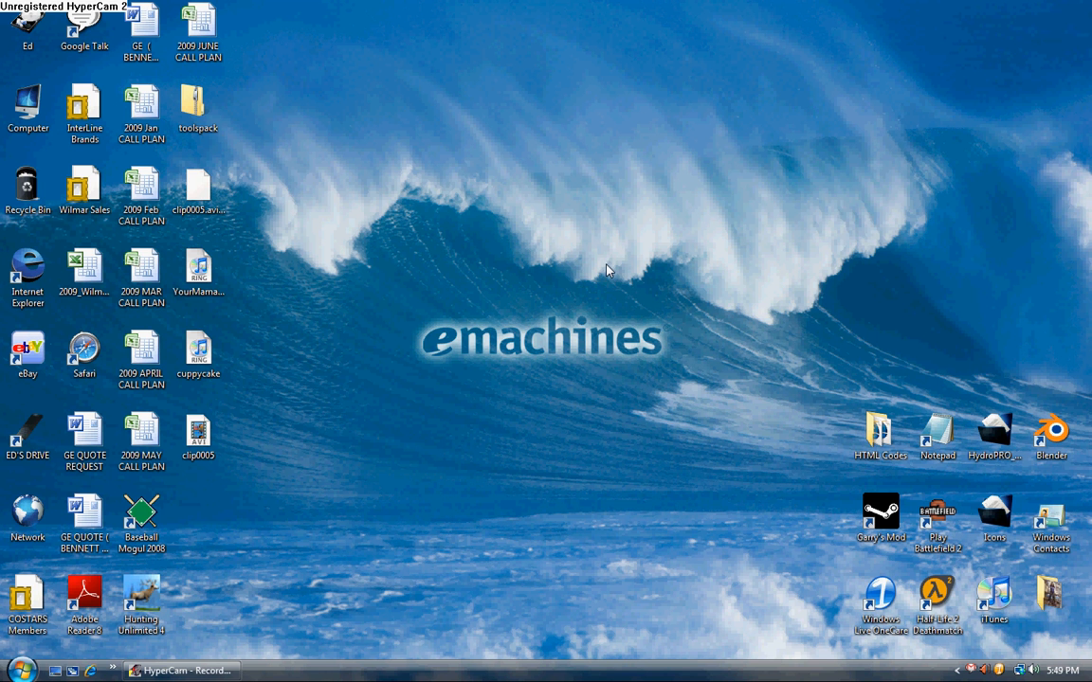
mouse_move(314, 331)
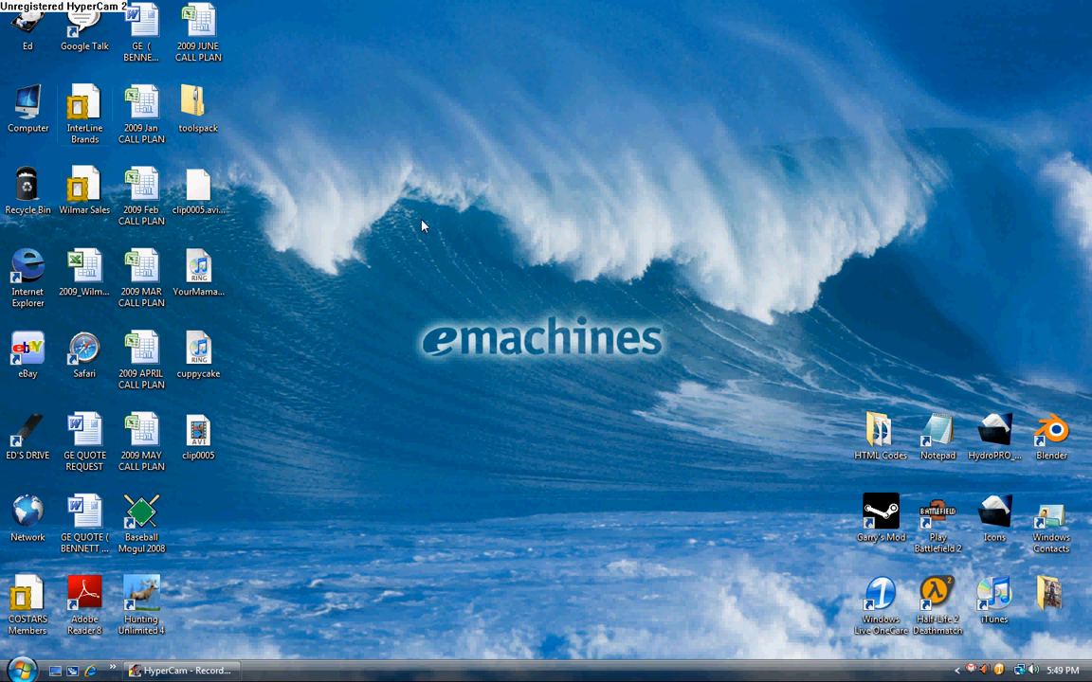
- Browse from Computer through C:, Program Files, Steam and steamapps to the account folder
click(27, 104)
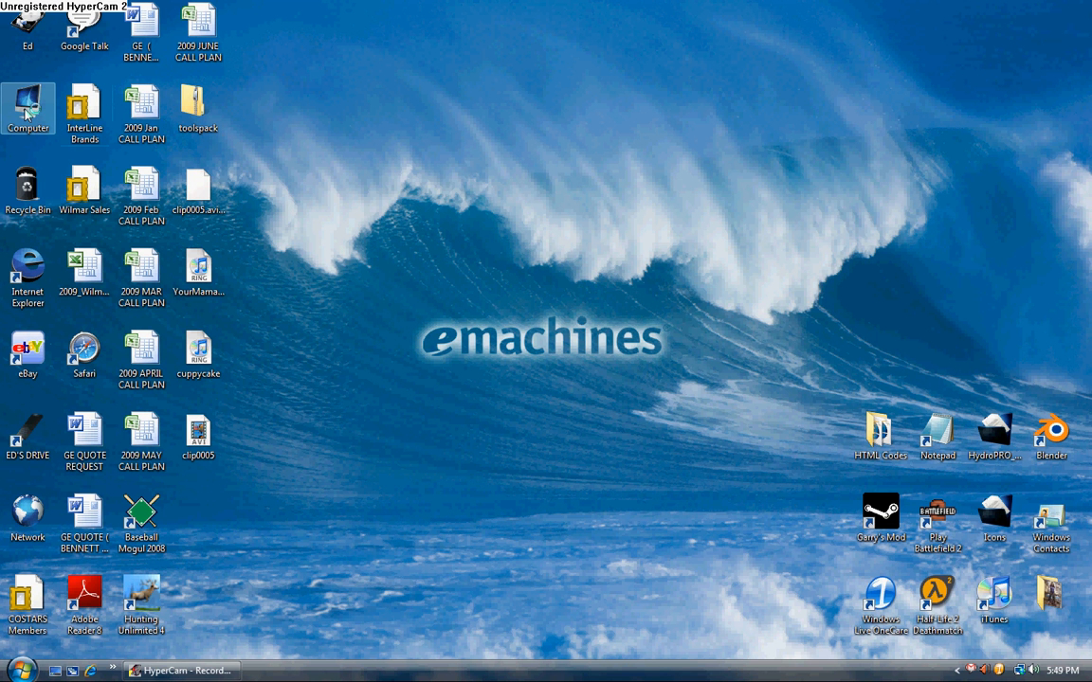
double_click(27, 109)
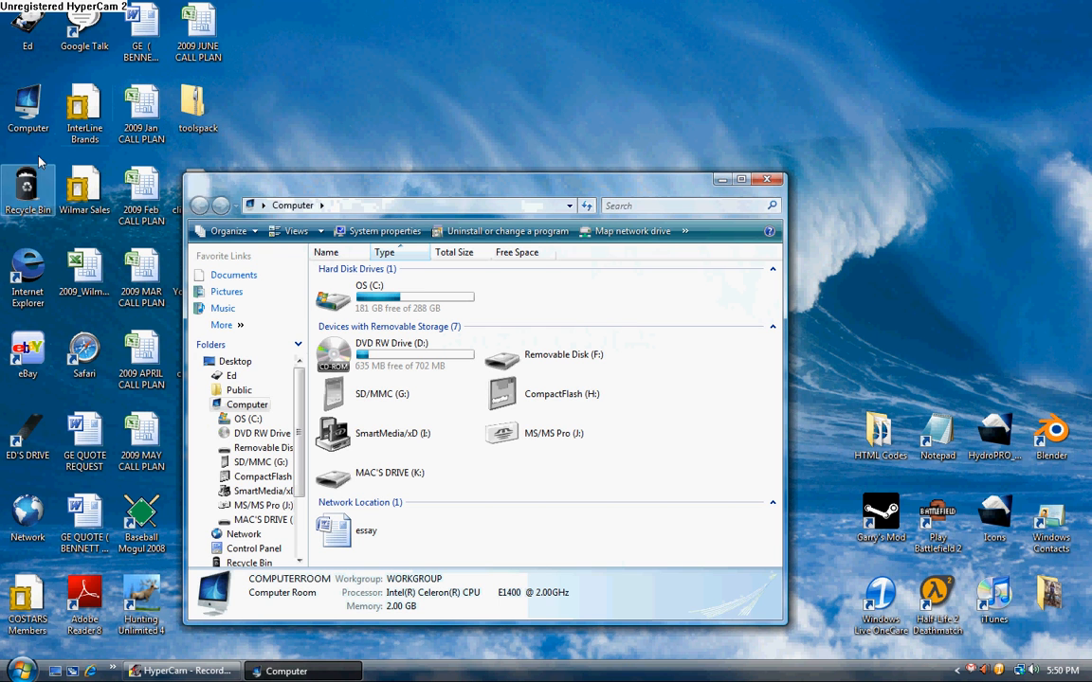
click(13, 670)
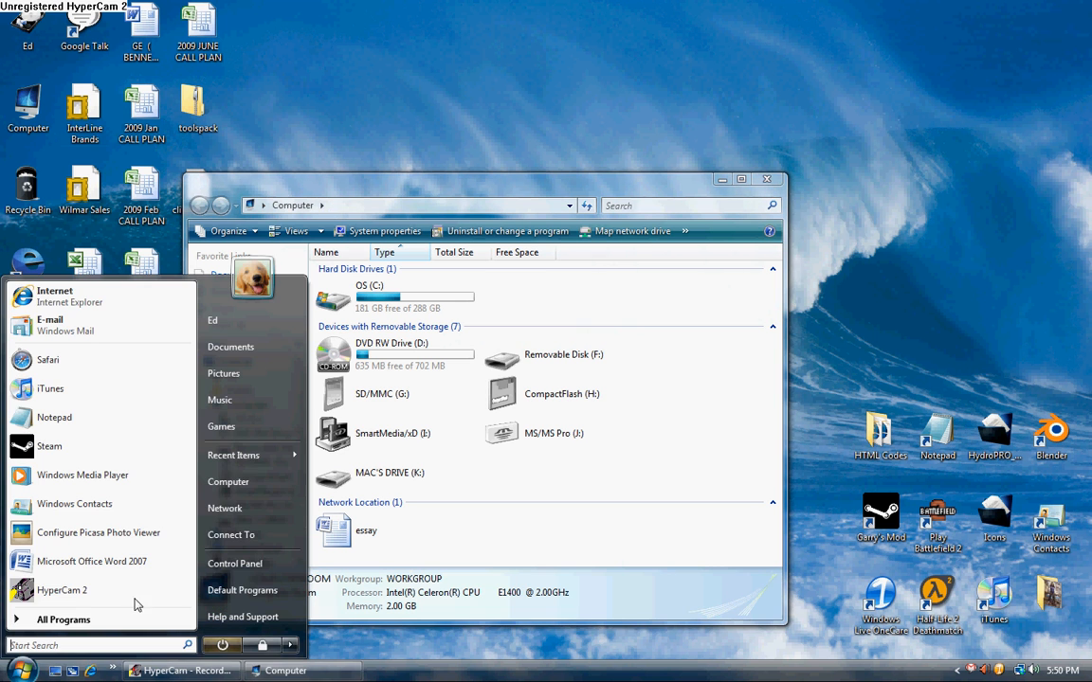
click(498, 527)
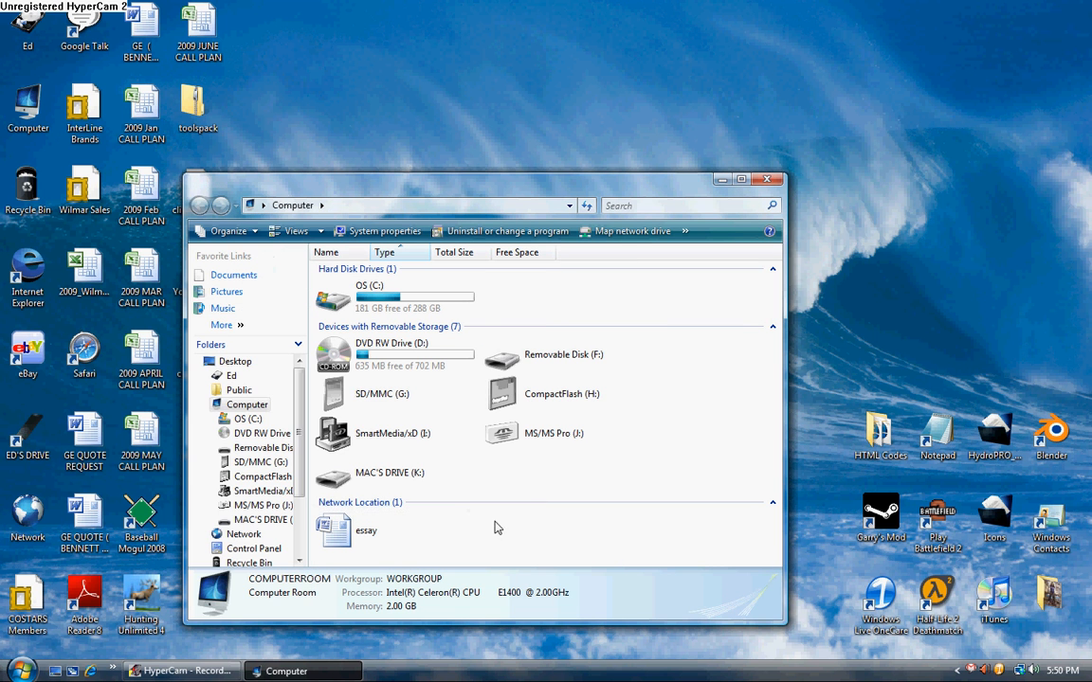
double_click(369, 299)
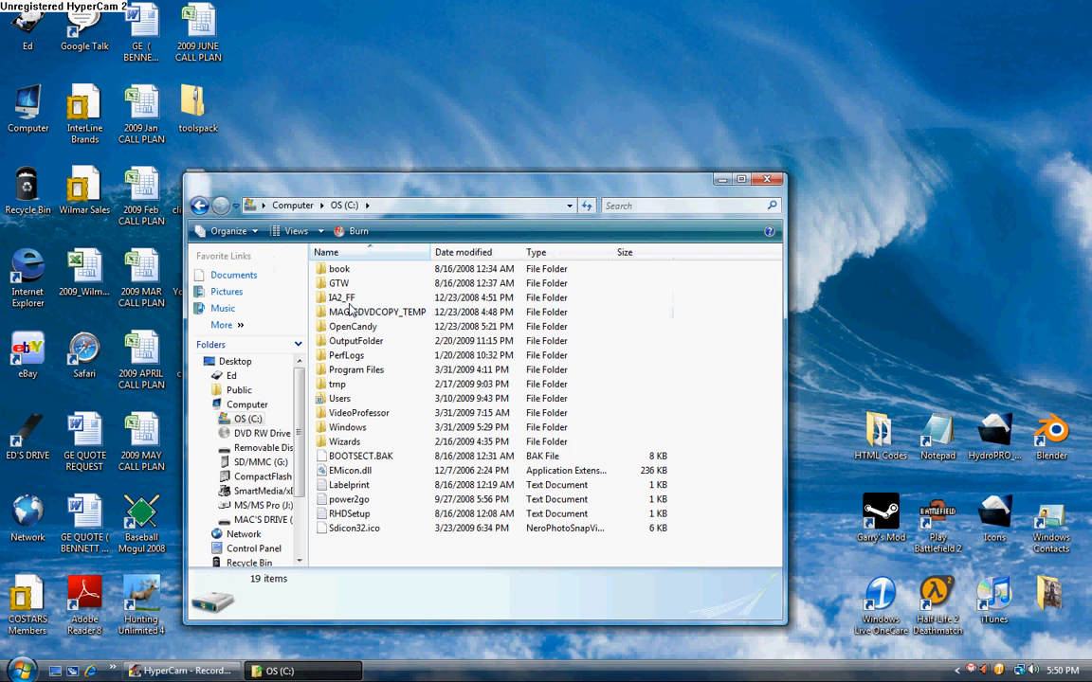
double_click(355, 370)
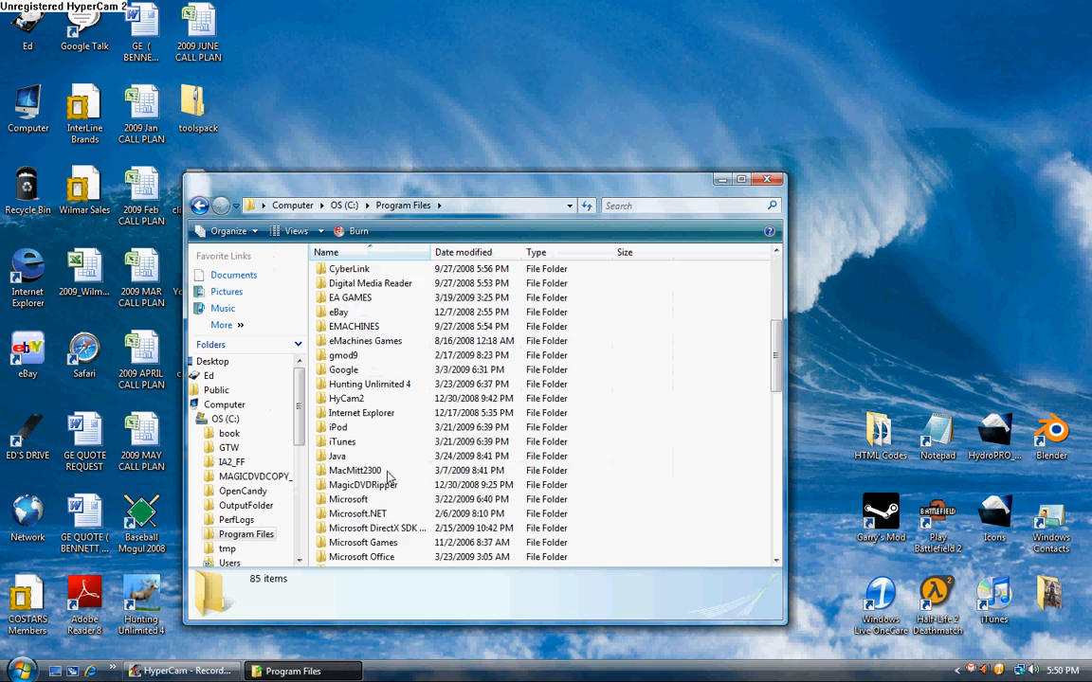
scroll(down, 3)
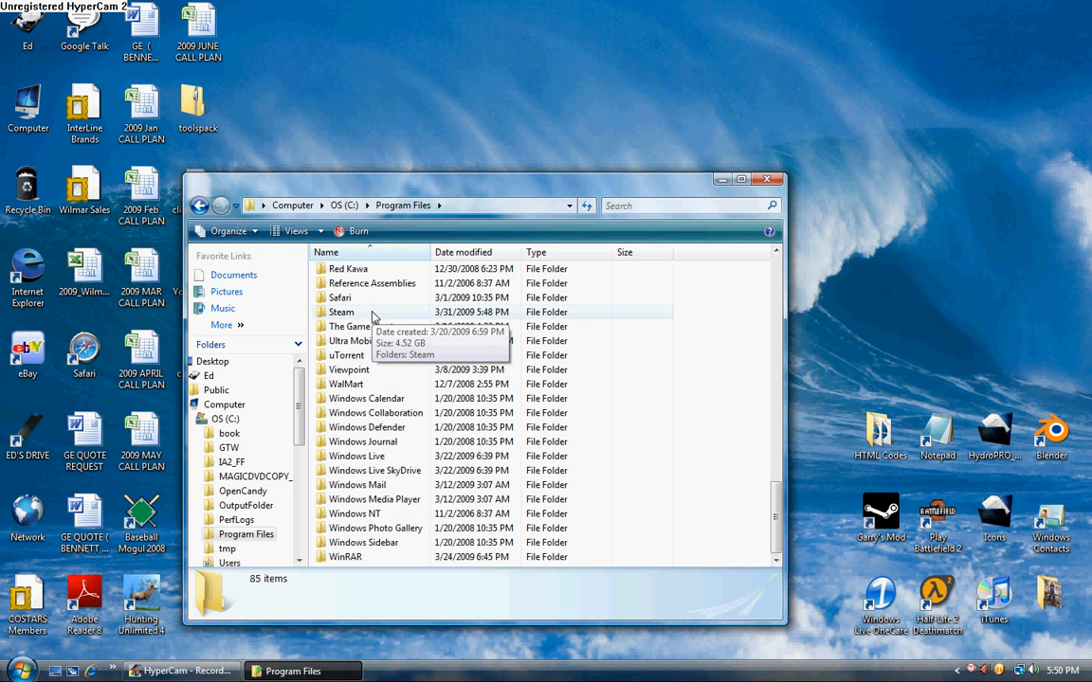
double_click(341, 312)
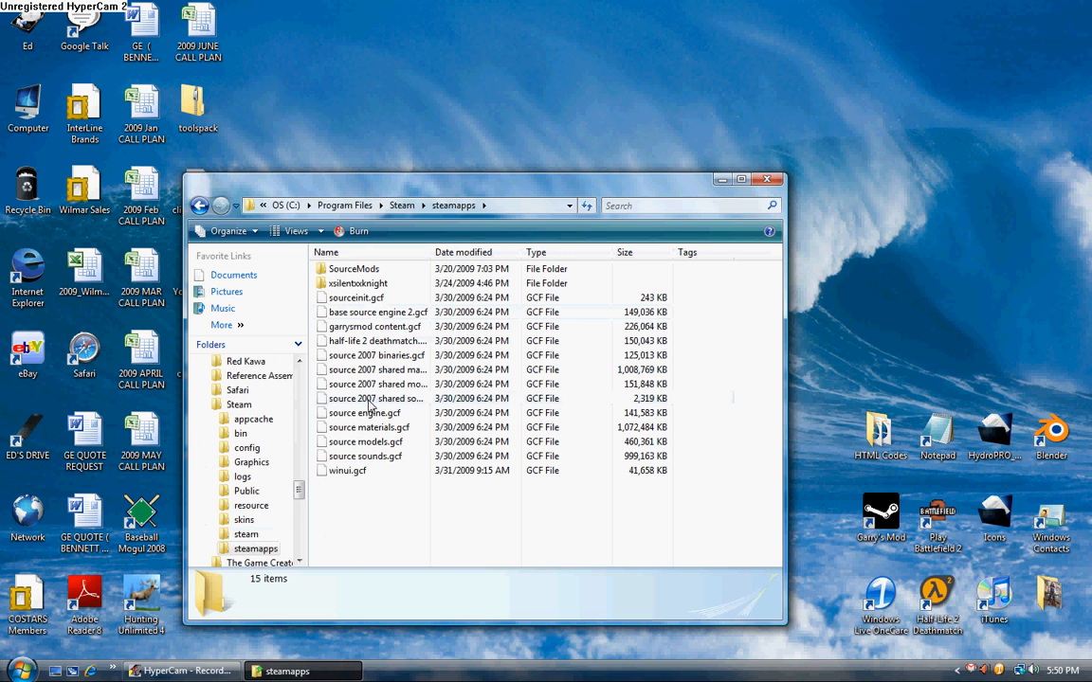
mouse_move(379, 289)
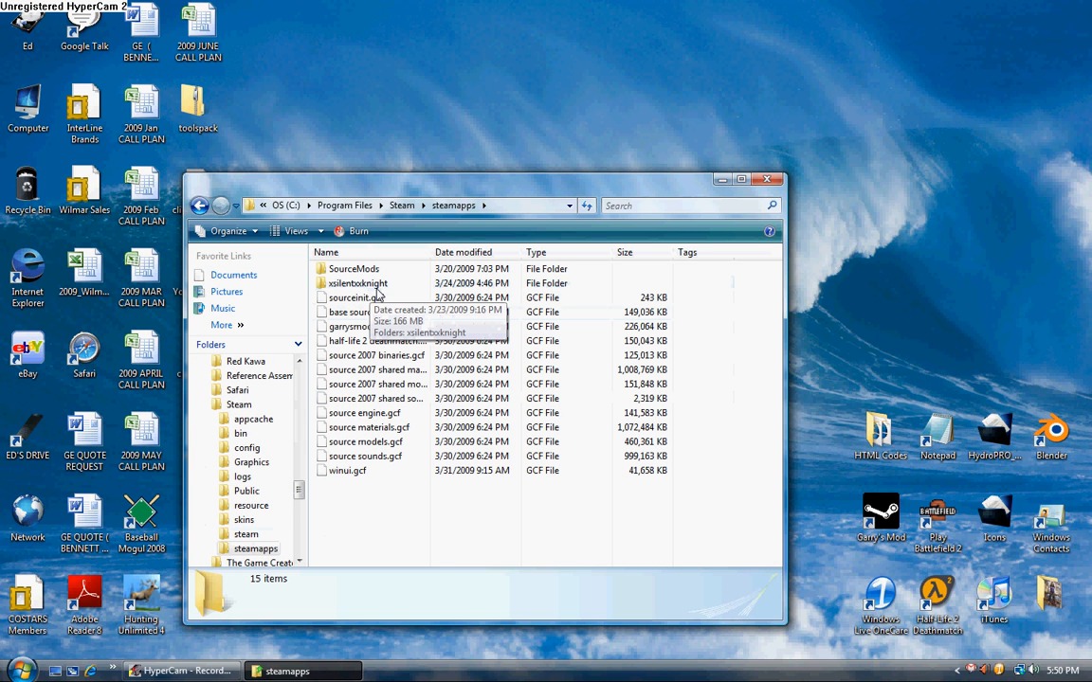
double_click(357, 283)
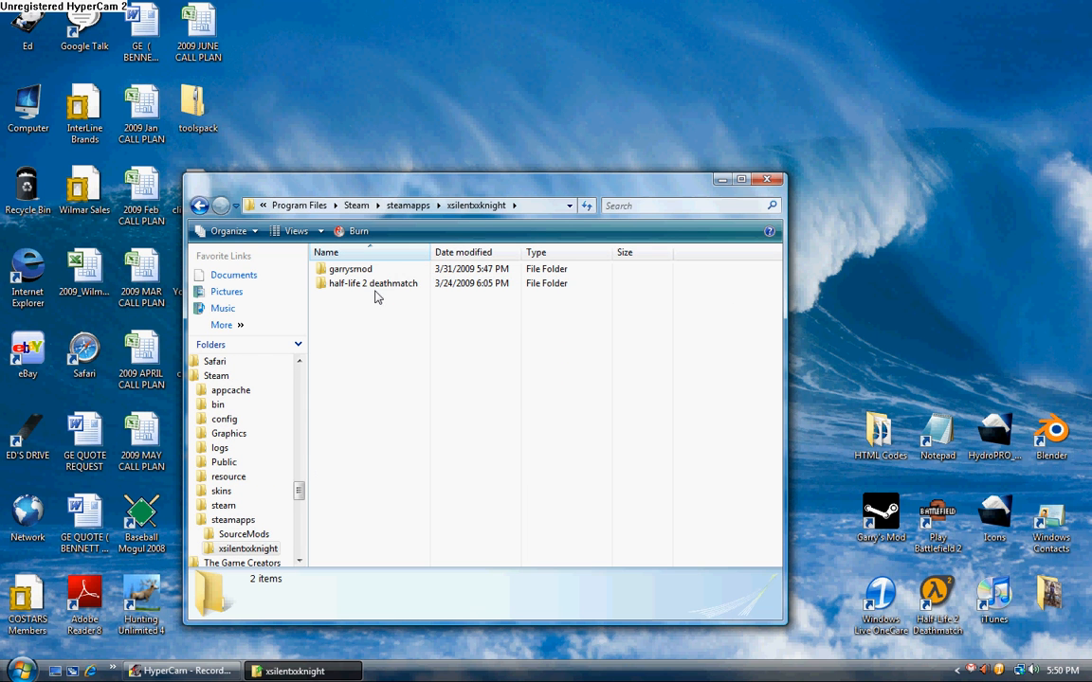
mouse_move(377, 274)
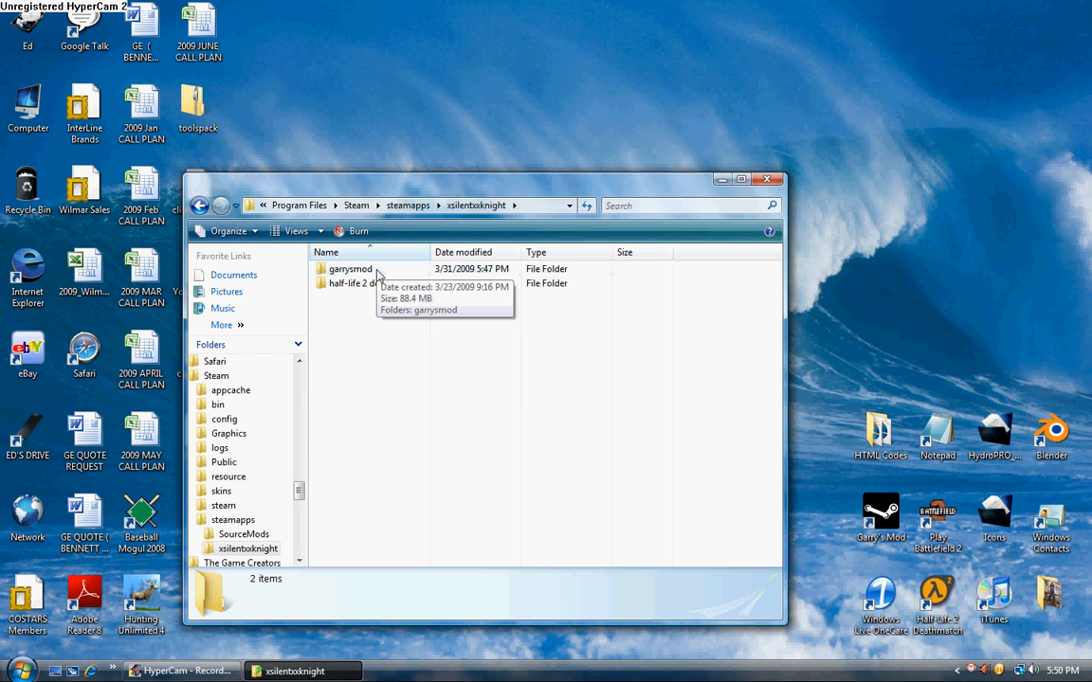
- Open the garrysmod game folder and select its inner garrysmod folder for deletion
double_click(350, 269)
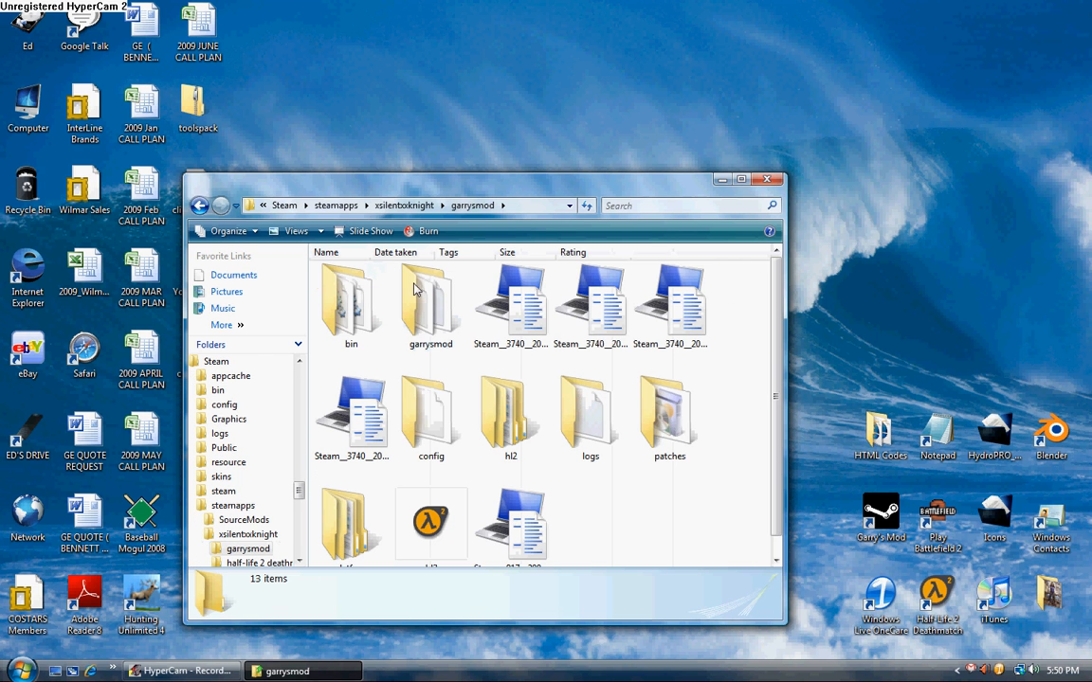
click(430, 303)
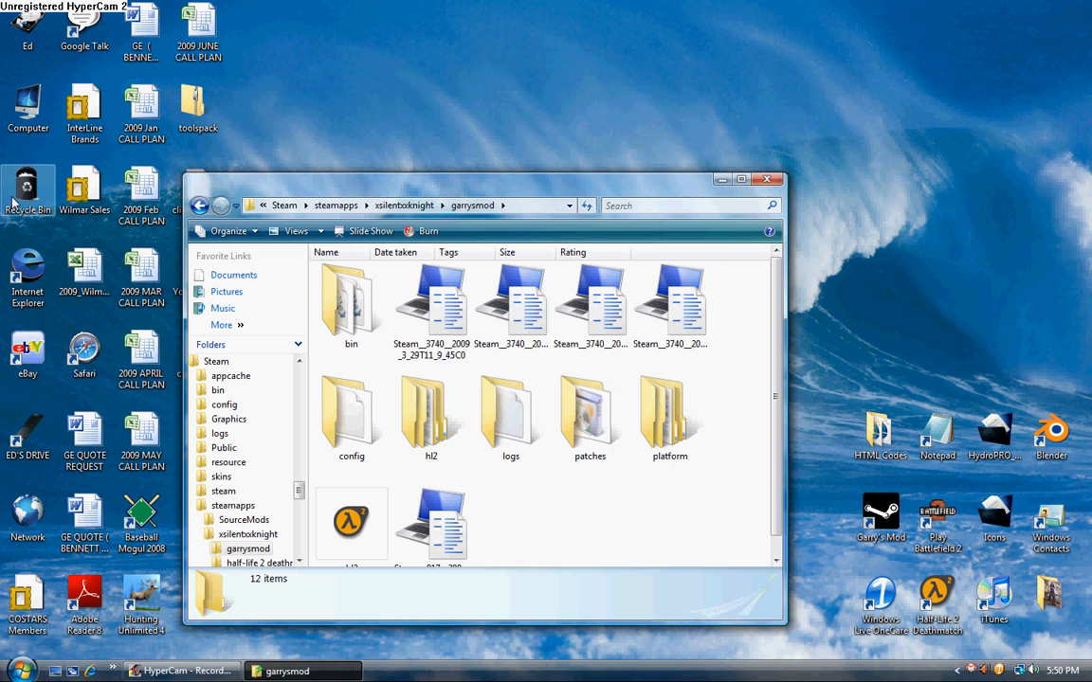
mouse_move(647, 435)
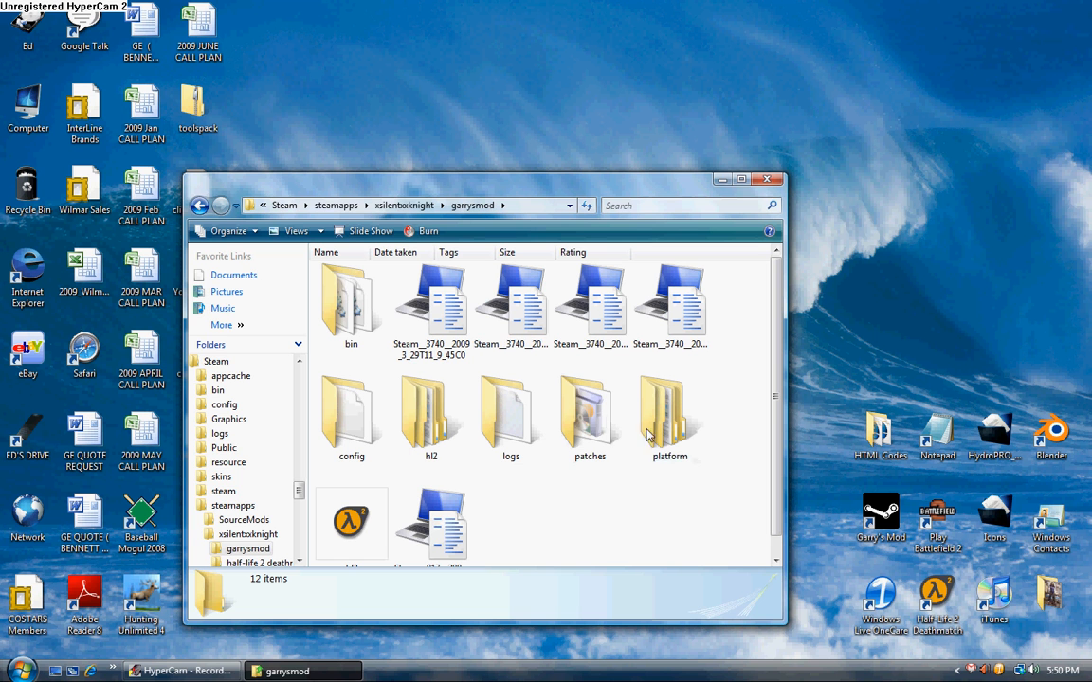
- Close the folder window and launch Garry's Mod from its desktop shortcut
click(765, 179)
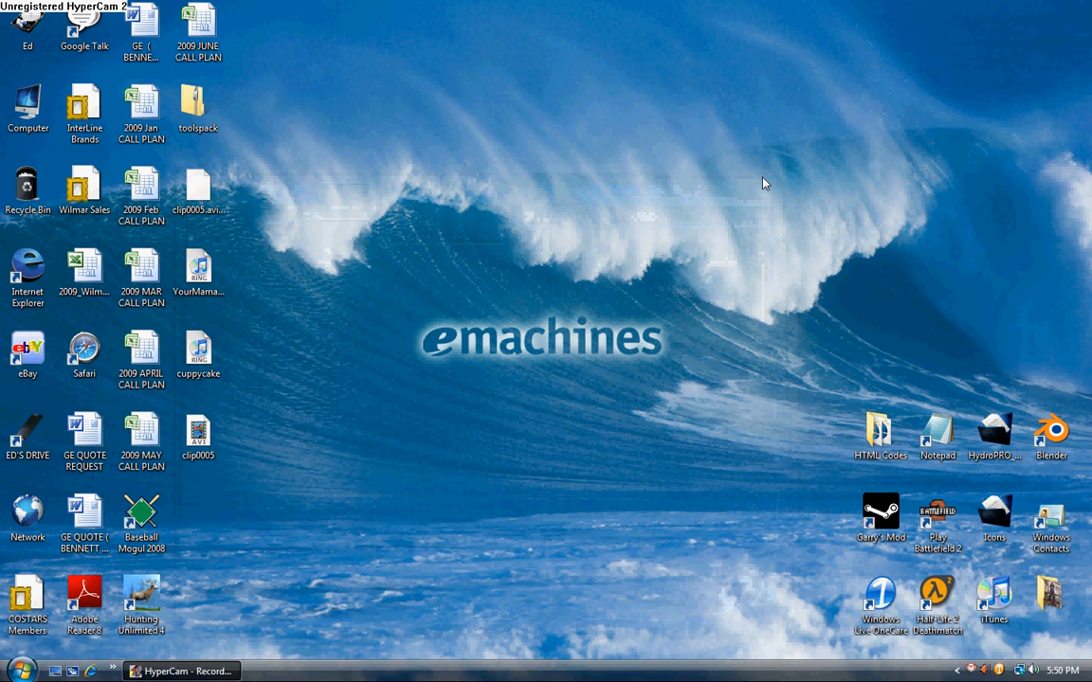
mouse_move(414, 376)
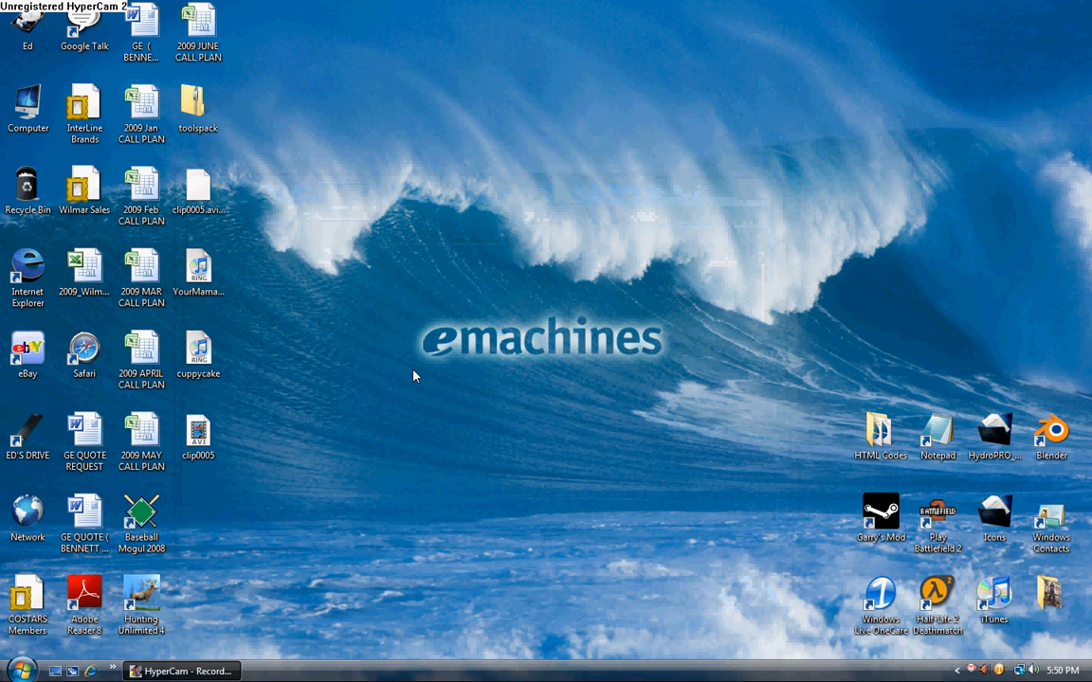
mouse_move(470, 415)
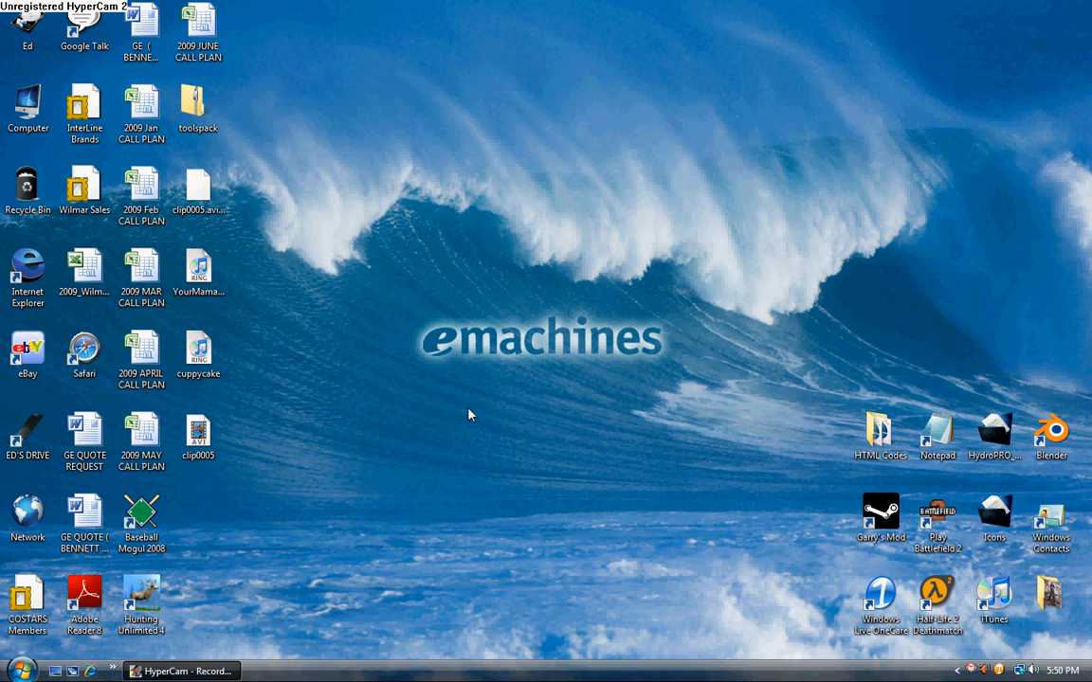
mouse_move(875, 566)
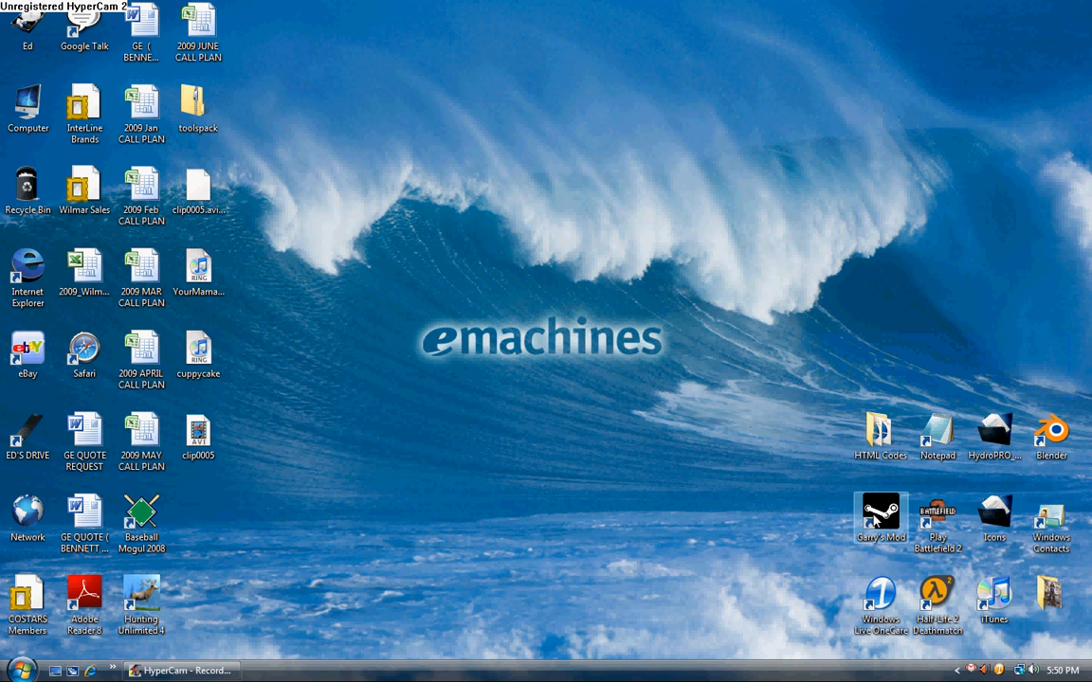
mouse_move(877, 517)
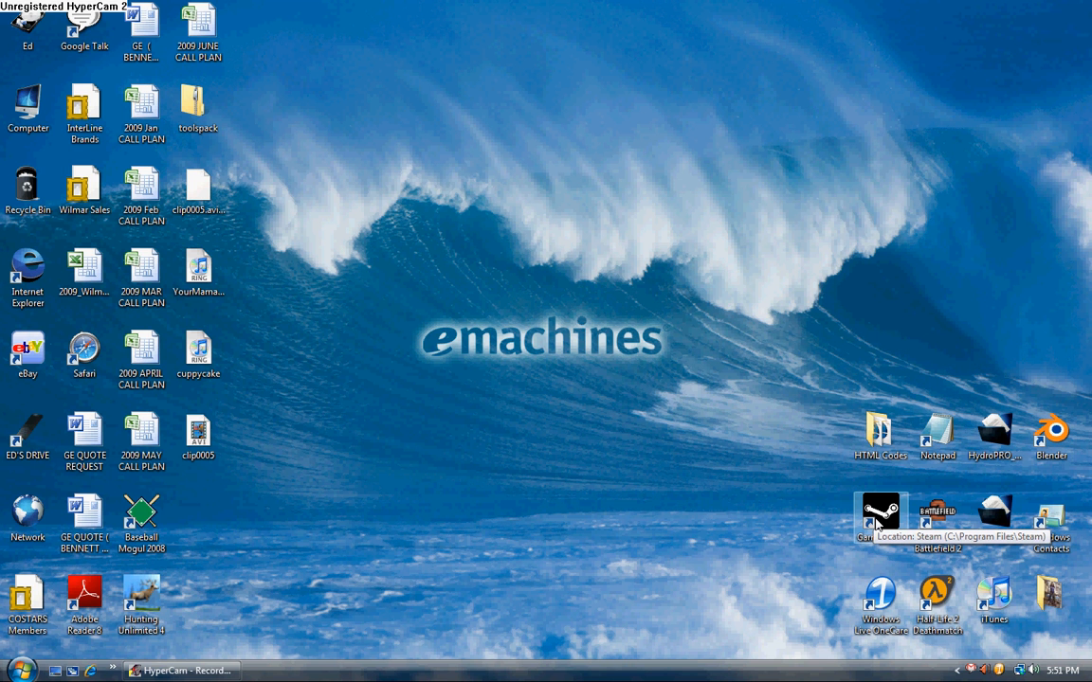
mouse_move(809, 501)
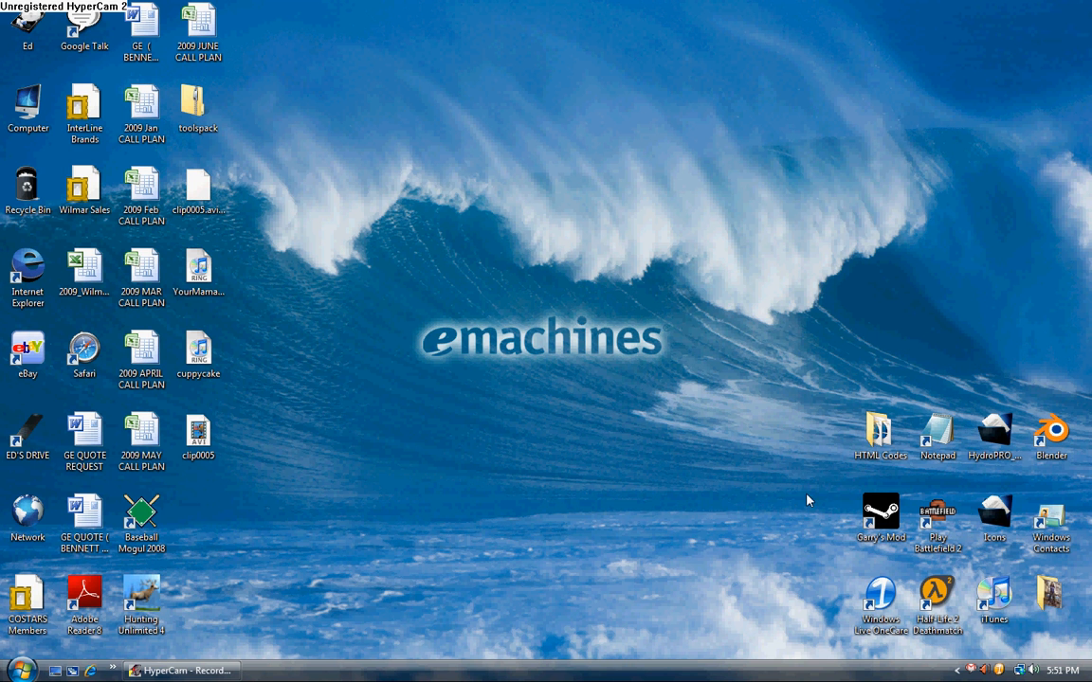
click(880, 518)
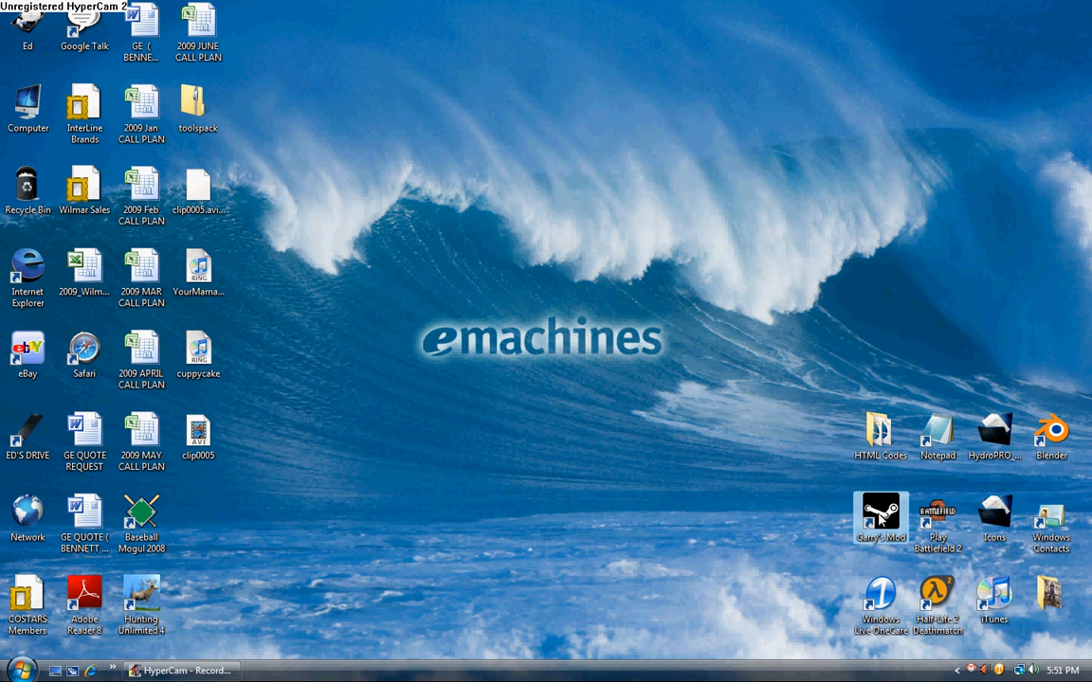
double_click(880, 517)
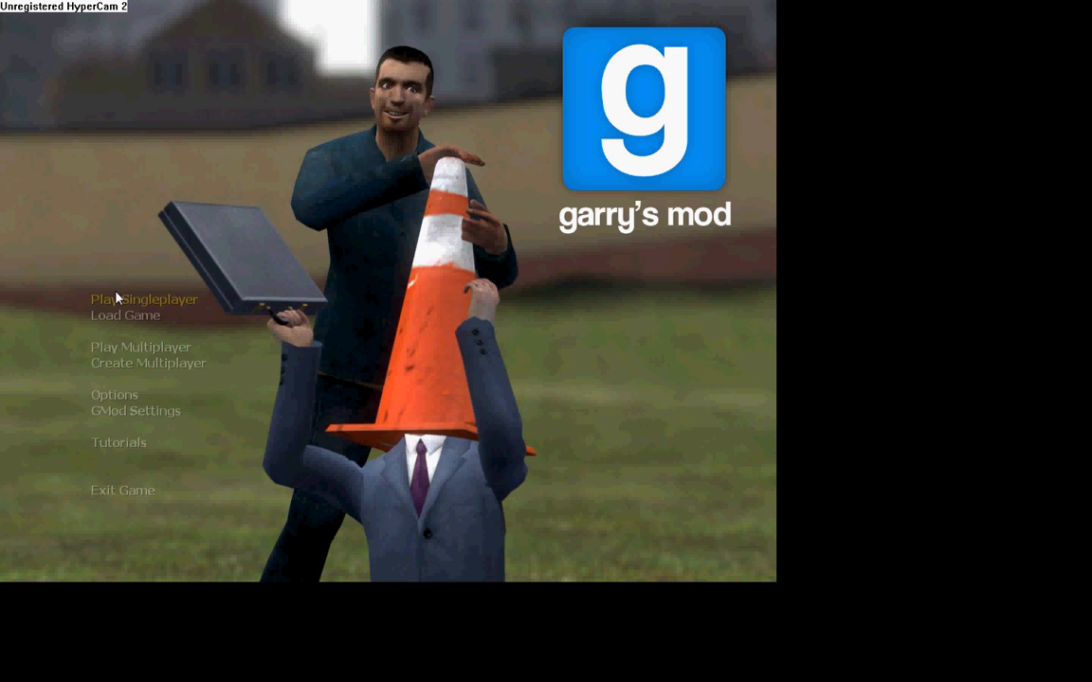
- Choose Play Singleplayer to list the gm_construct and gm_flatgrass maps
click(144, 299)
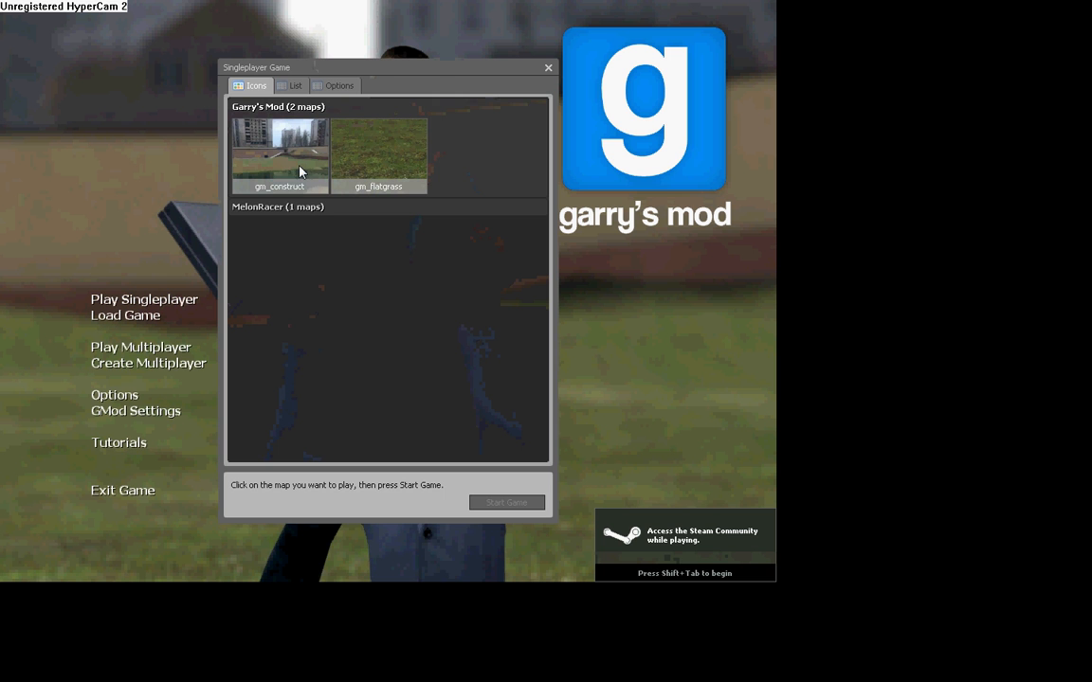
- Start a single-player map, then quit Garry's Mod without saving
click(506, 502)
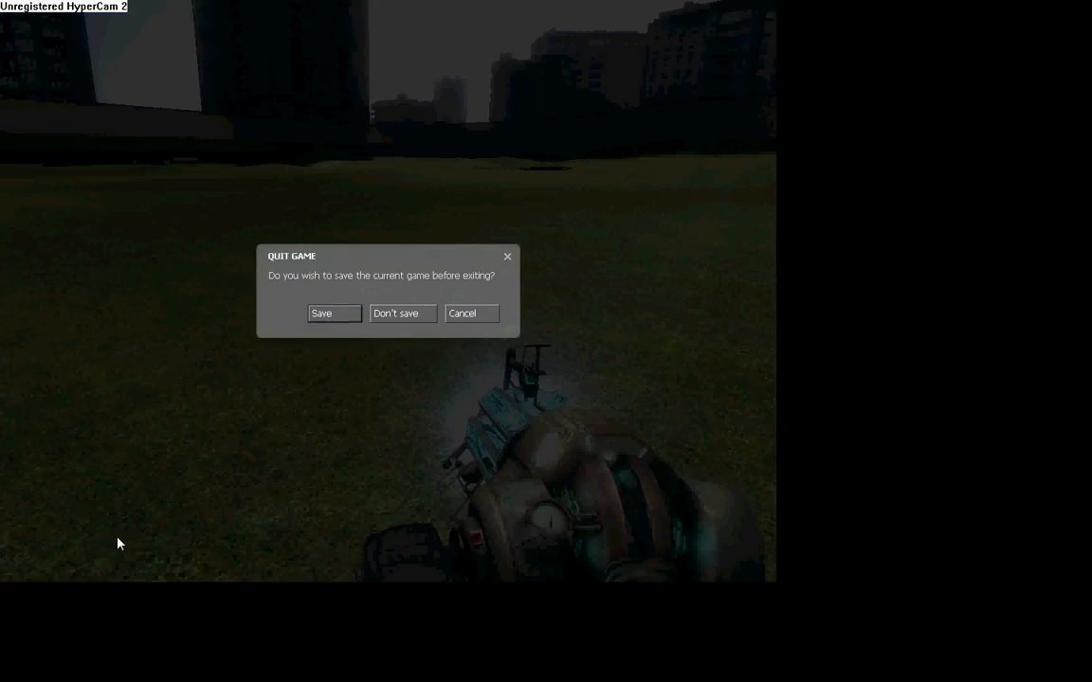
click(472, 312)
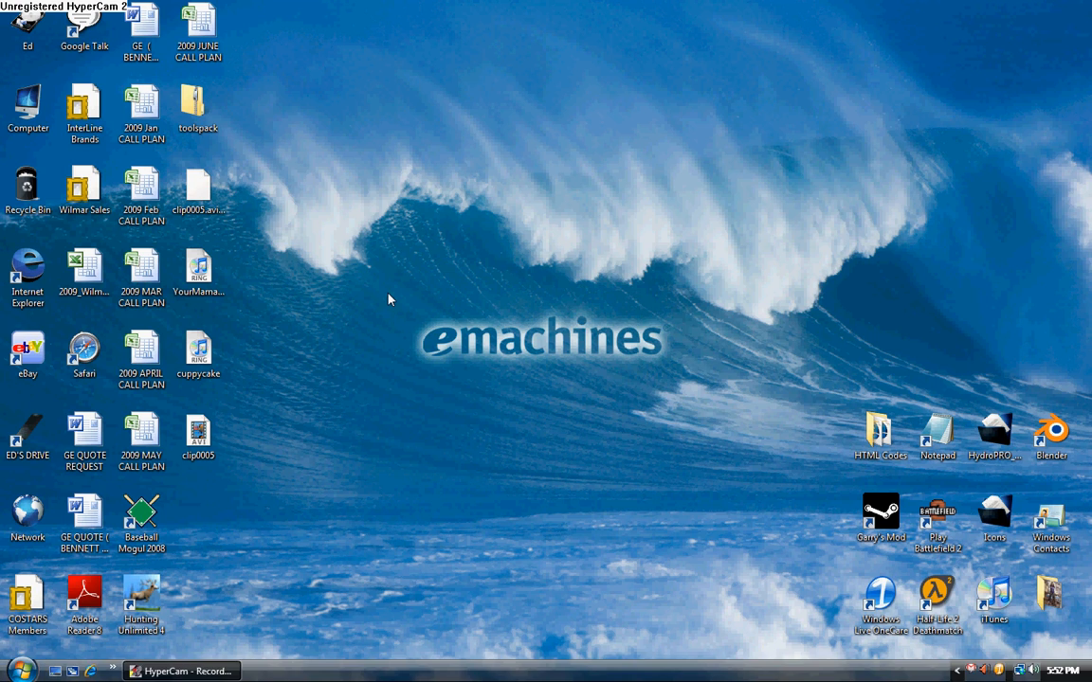
mouse_move(275, 631)
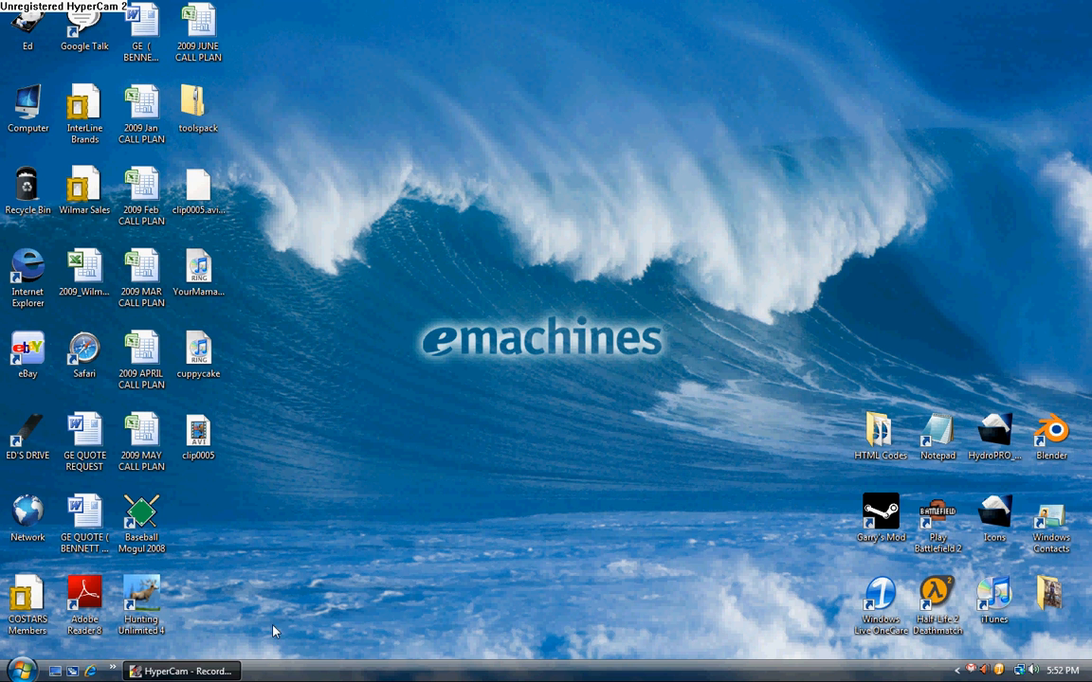
- Navigate from Computer through C:, Program Files, steamapps and the user folder into garrysmod
double_click(27, 109)
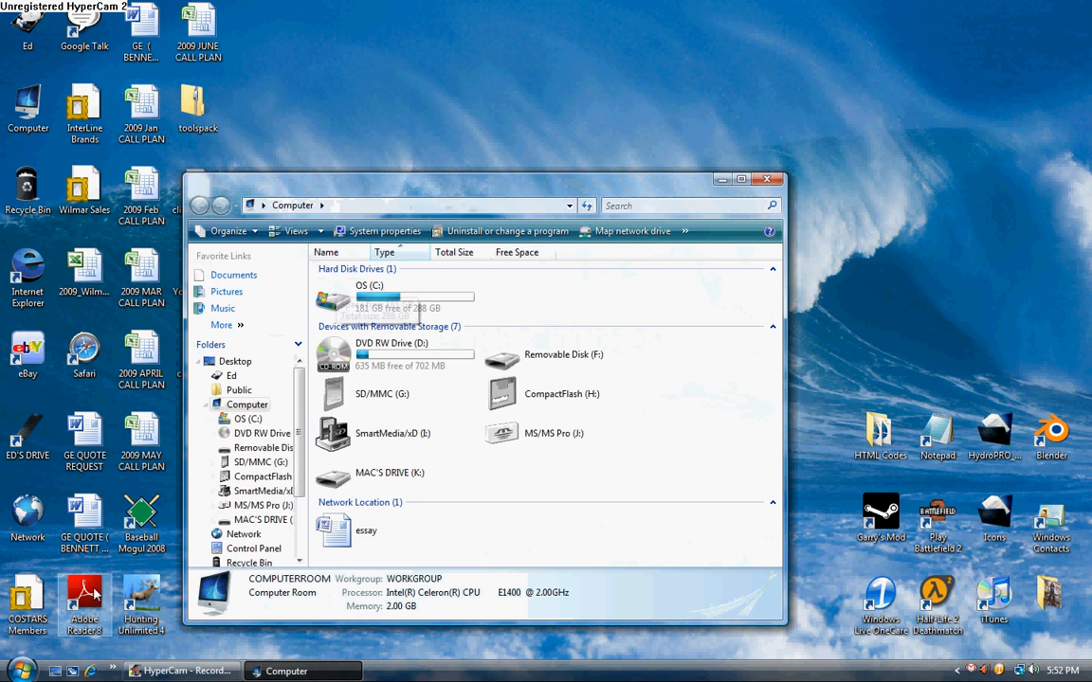
mouse_move(341, 298)
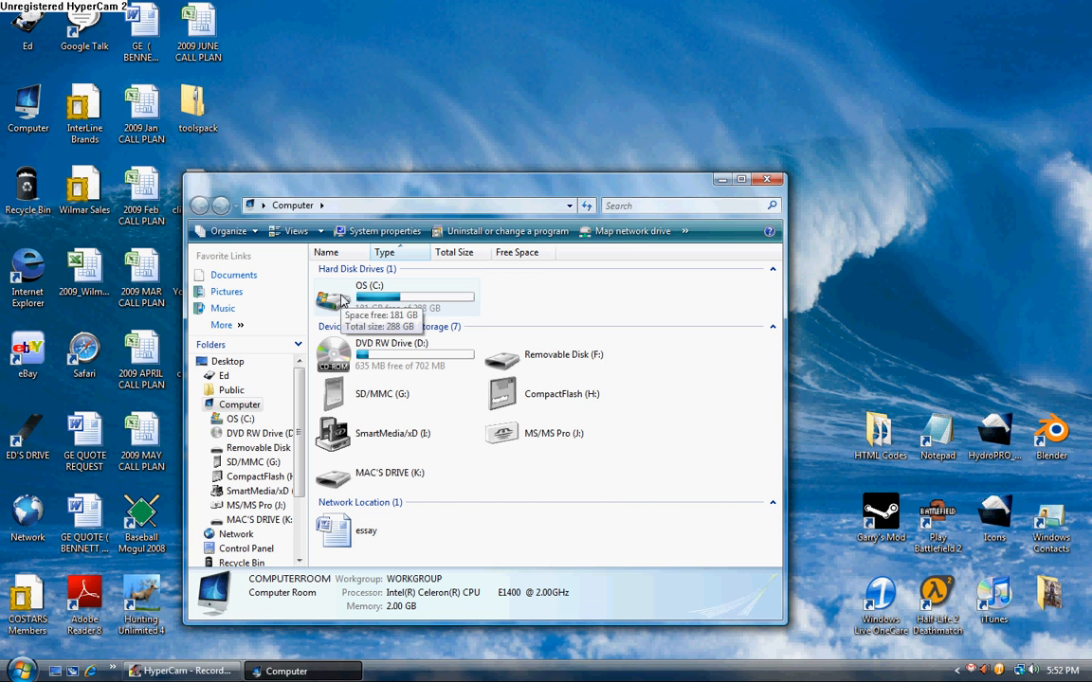
mouse_move(325, 224)
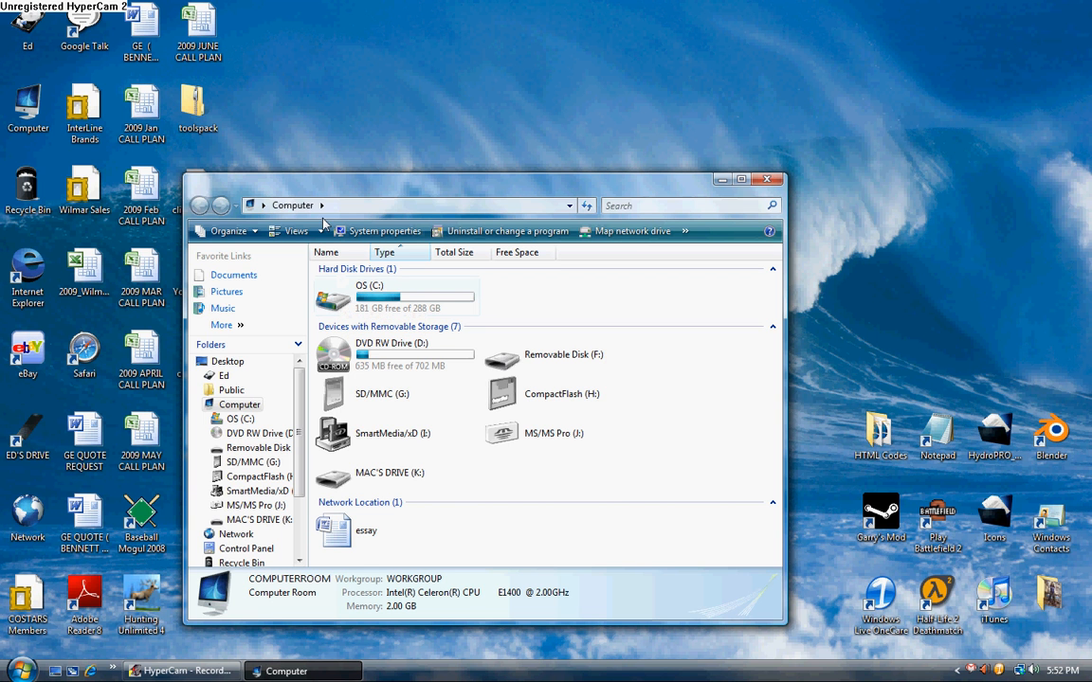
mouse_move(341, 299)
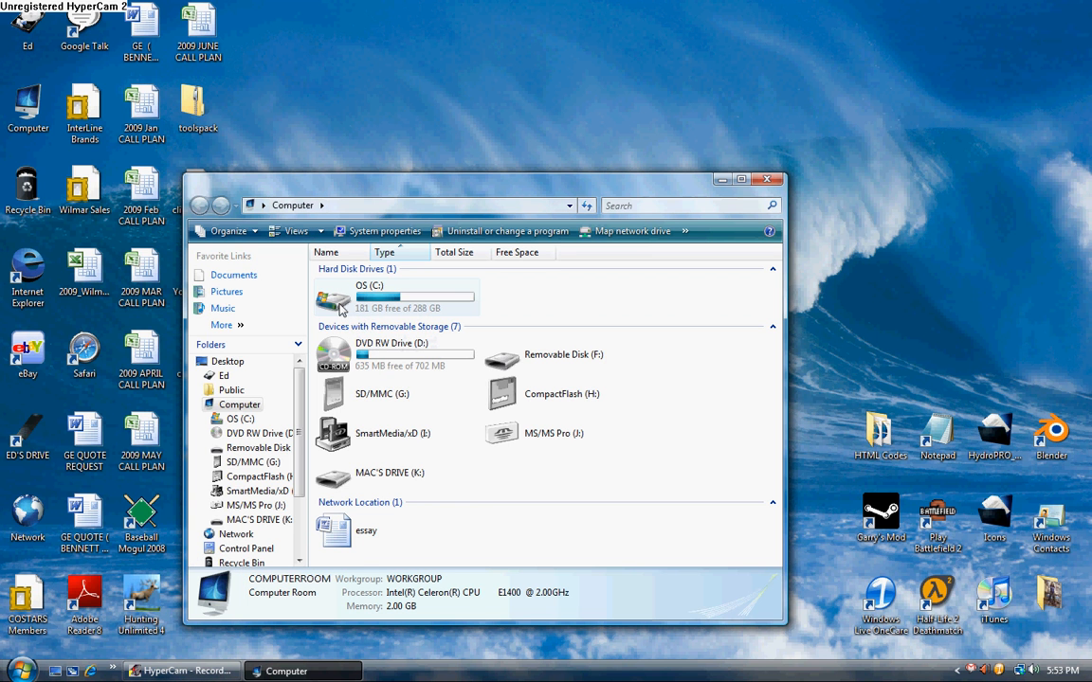
double_click(333, 301)
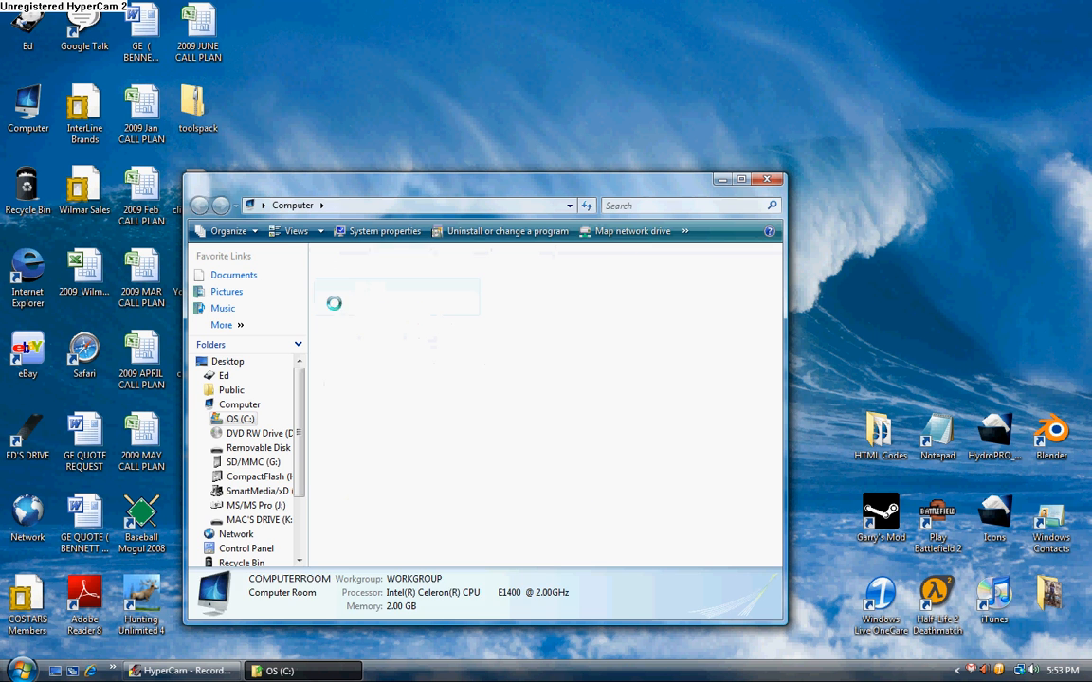
double_click(240, 419)
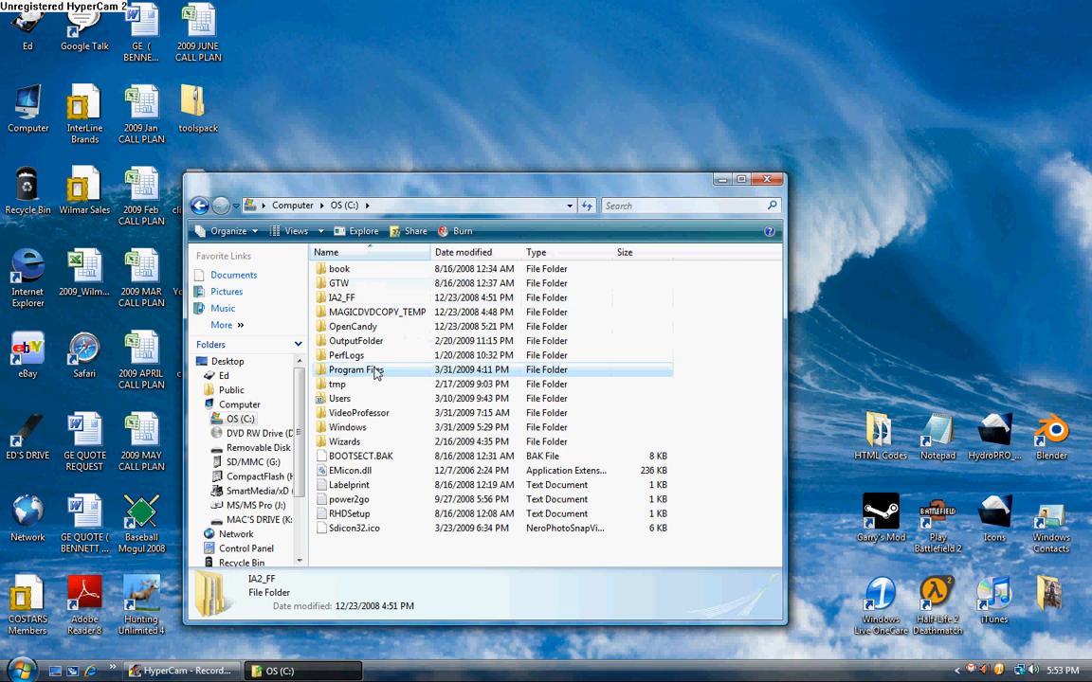
double_click(355, 370)
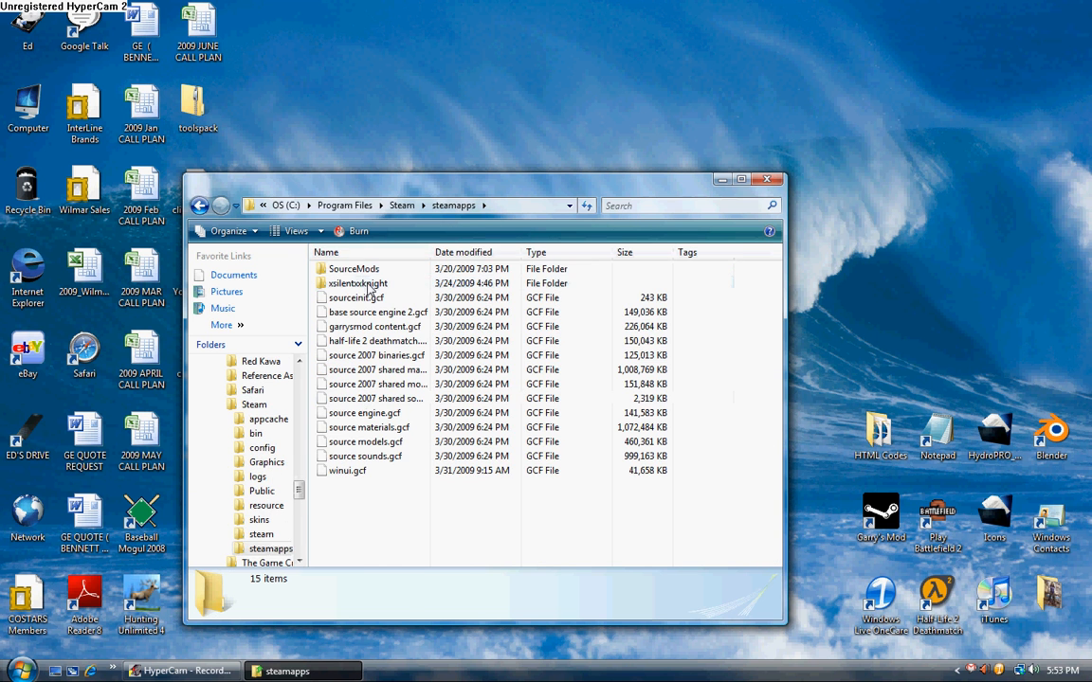
double_click(359, 283)
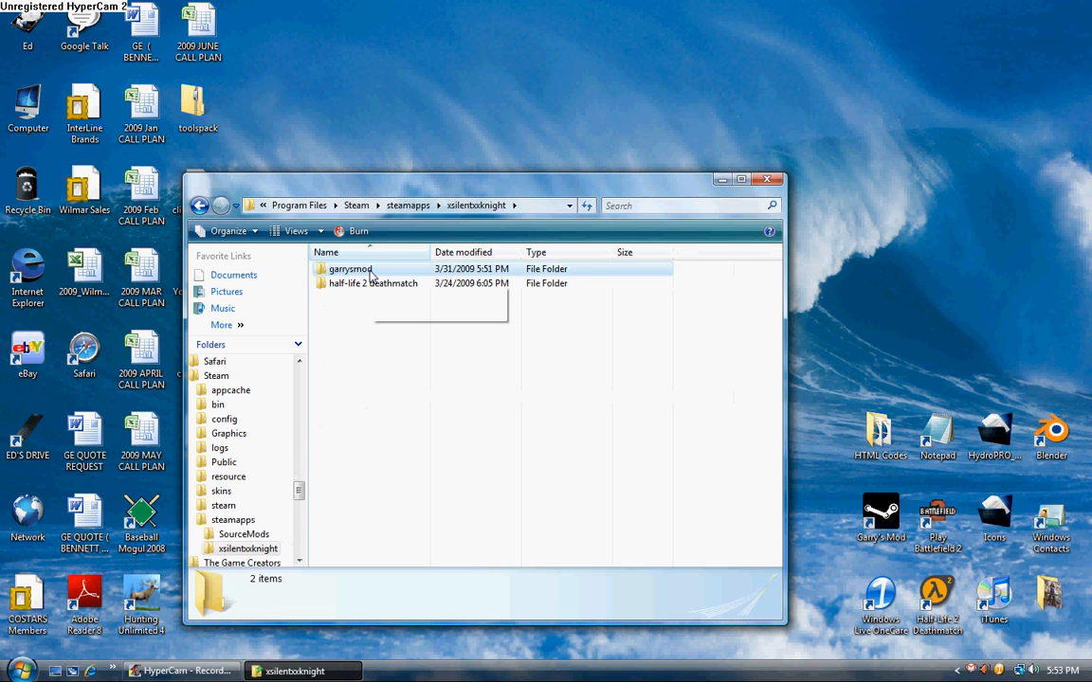
double_click(349, 269)
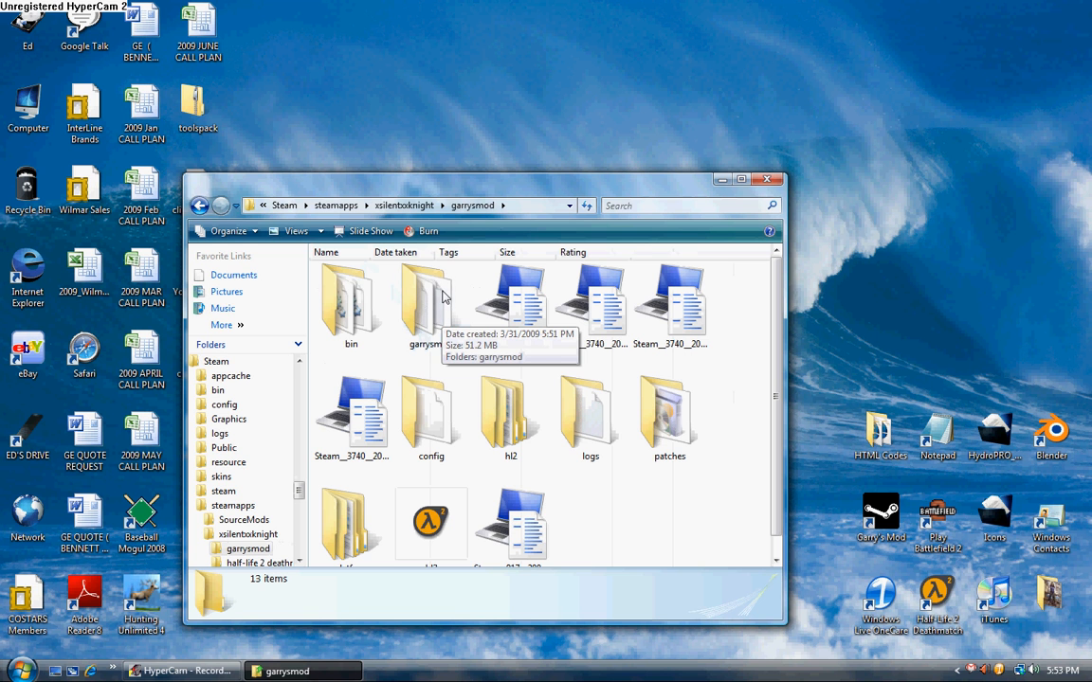
- Open the regenerated inner garrysmod folder and select demoheader.tmp to see its details
double_click(425, 299)
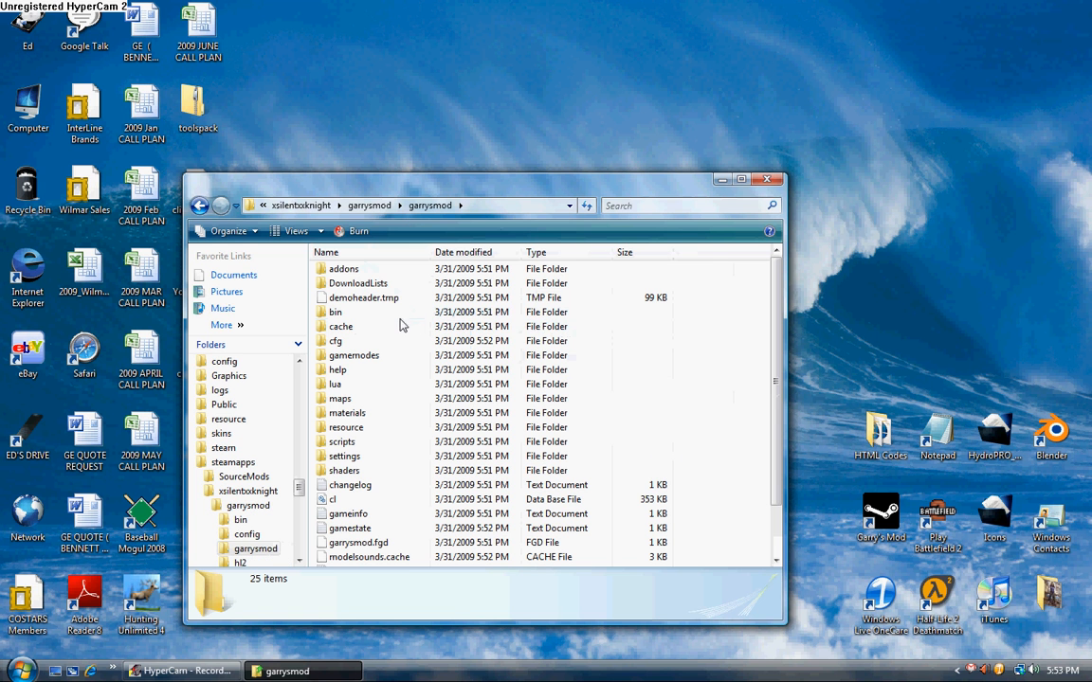
click(363, 297)
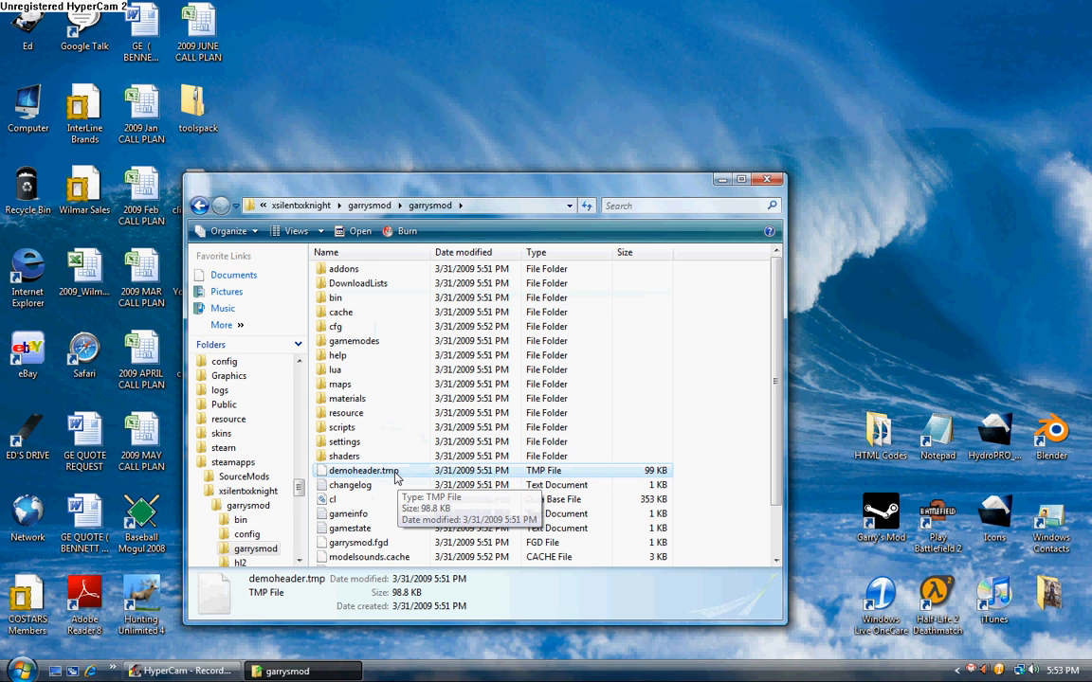
mouse_move(359, 464)
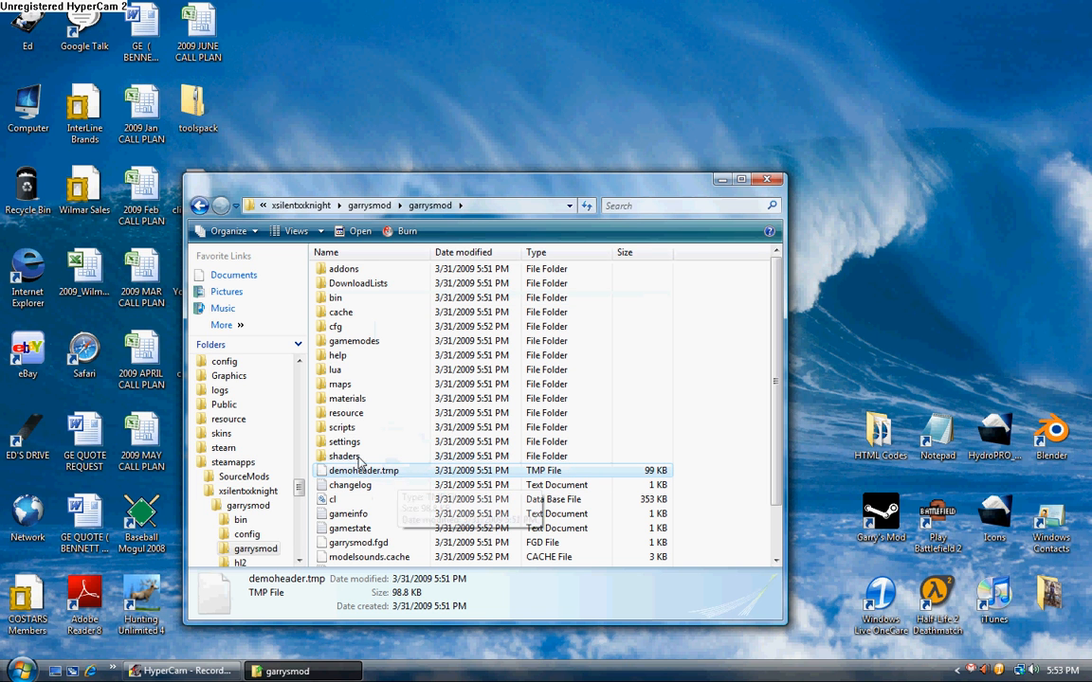